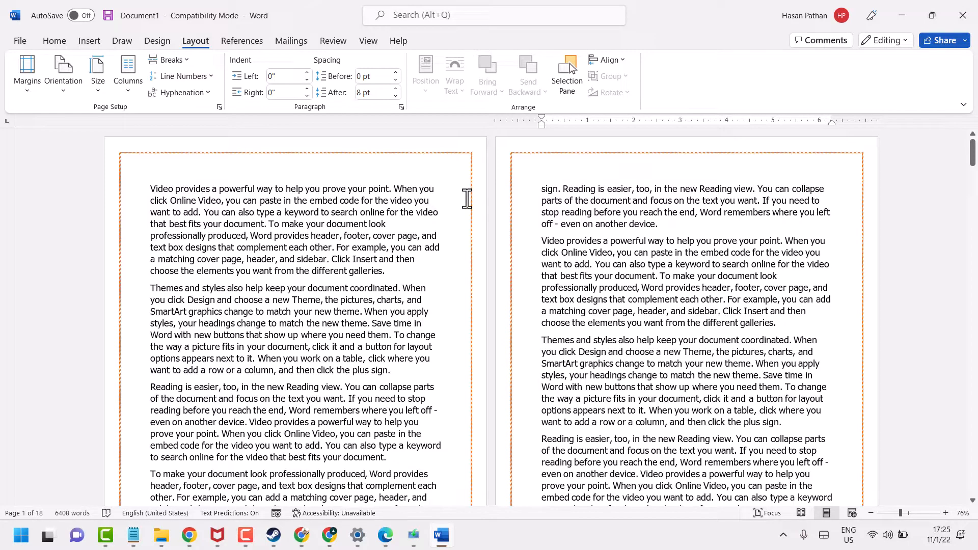
pyautogui.moveTo(476, 200)
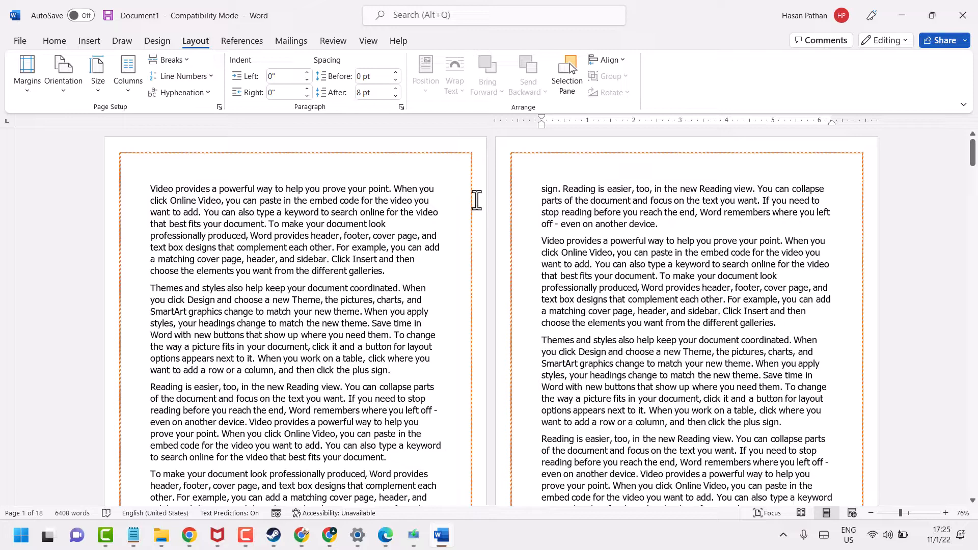
pyautogui.moveTo(480, 201)
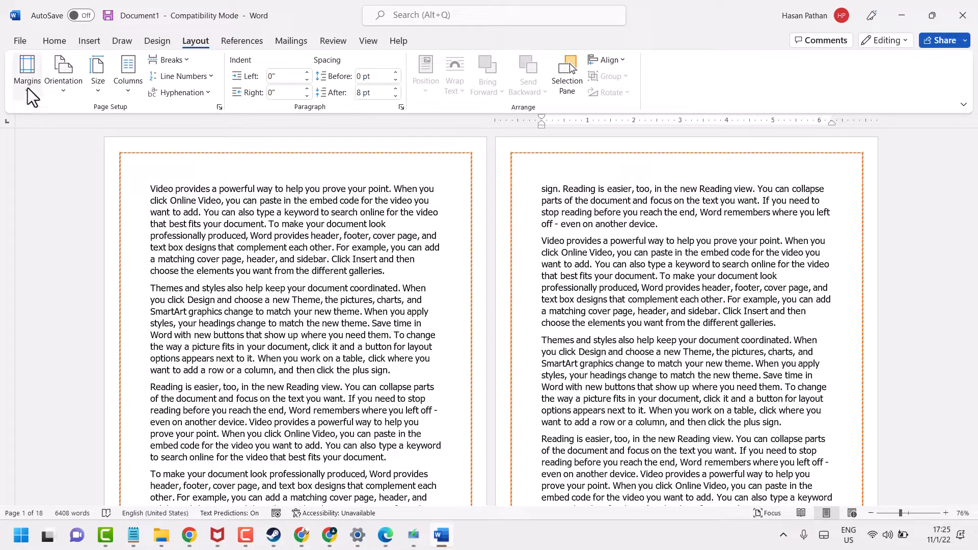
pyautogui.moveTo(26, 71)
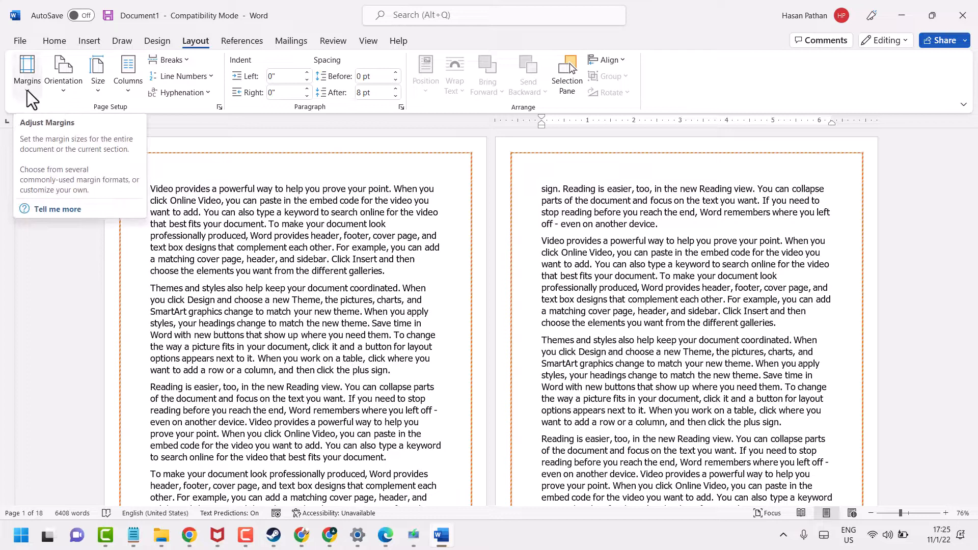
# Set Top, Bottom, Left and Right margins to 0 via Custom Margins and ignore the printable-area warning.
pyautogui.click(27, 72)
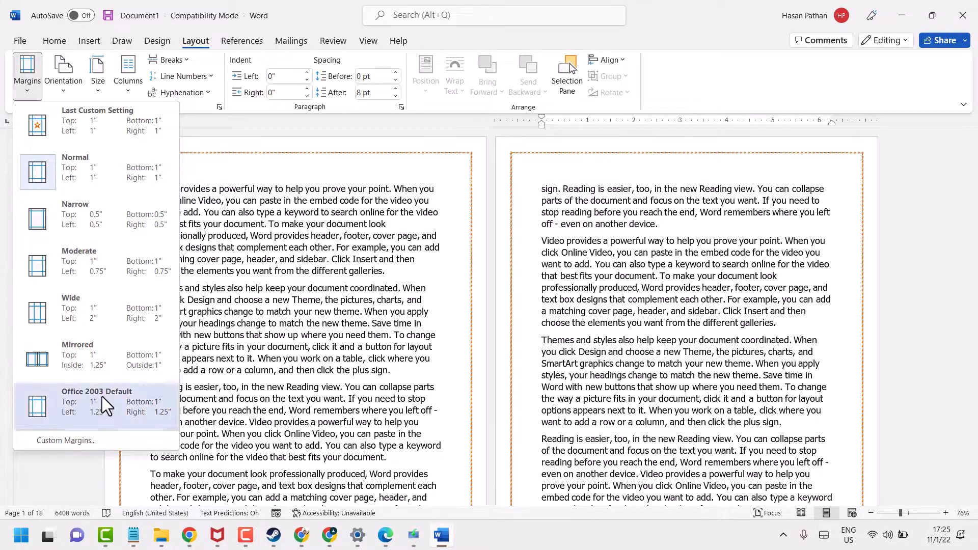
pyautogui.moveTo(65, 441)
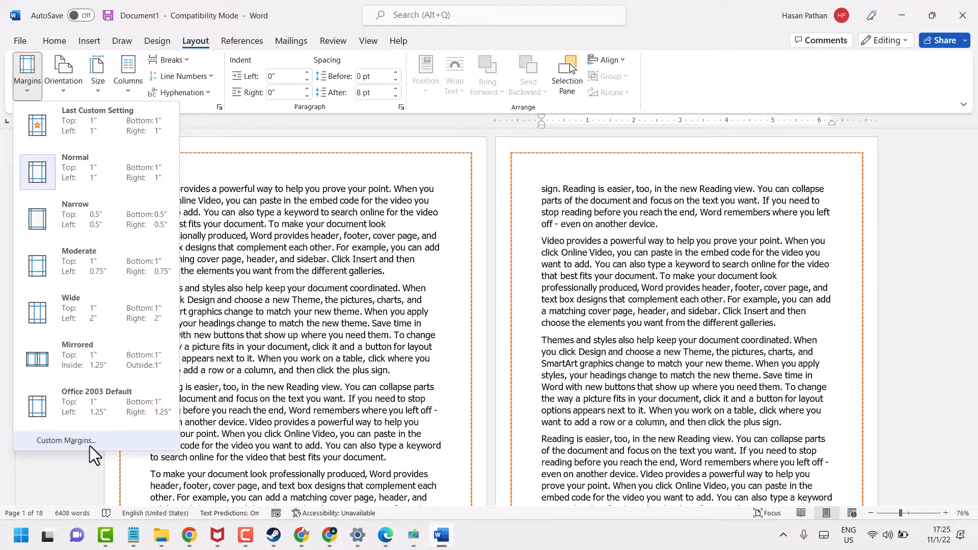
pyautogui.click(64, 440)
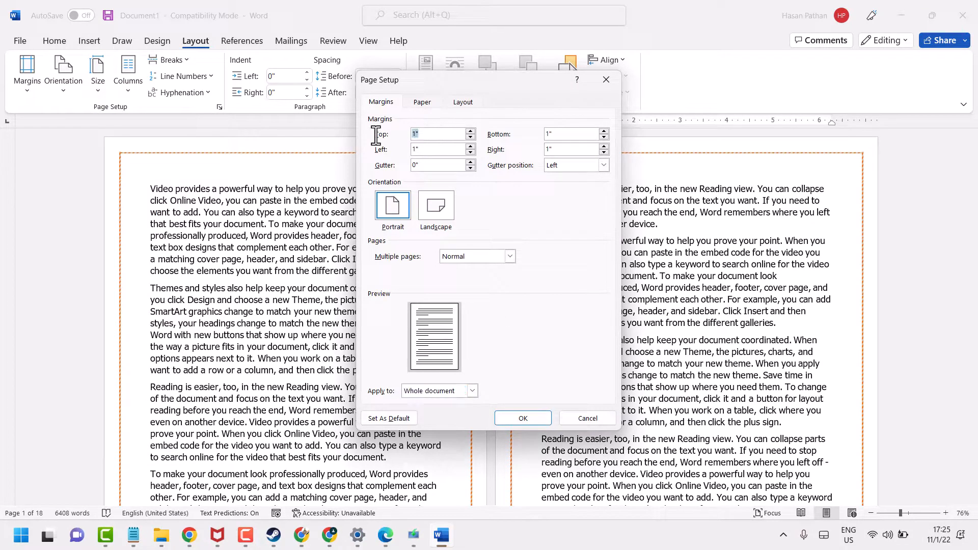
pyautogui.write('0')
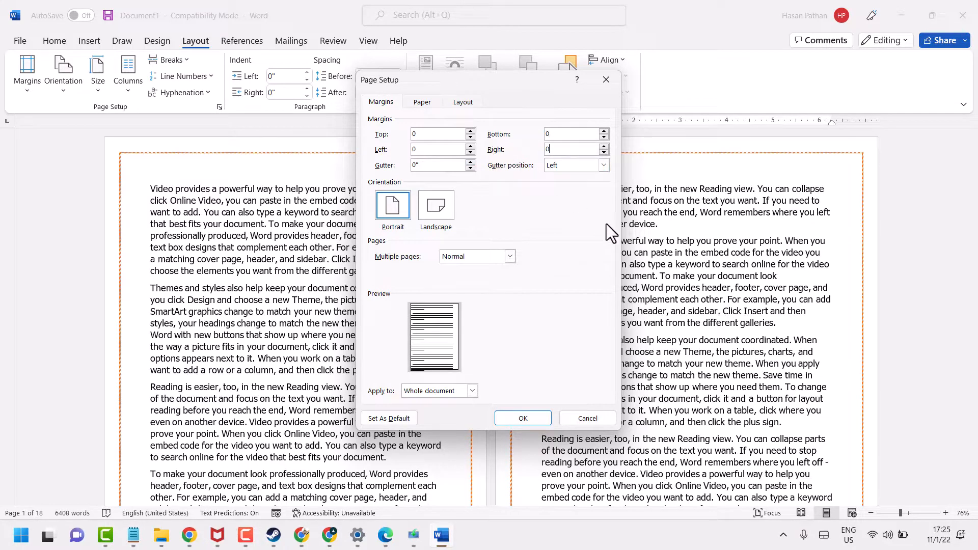
pyautogui.click(522, 418)
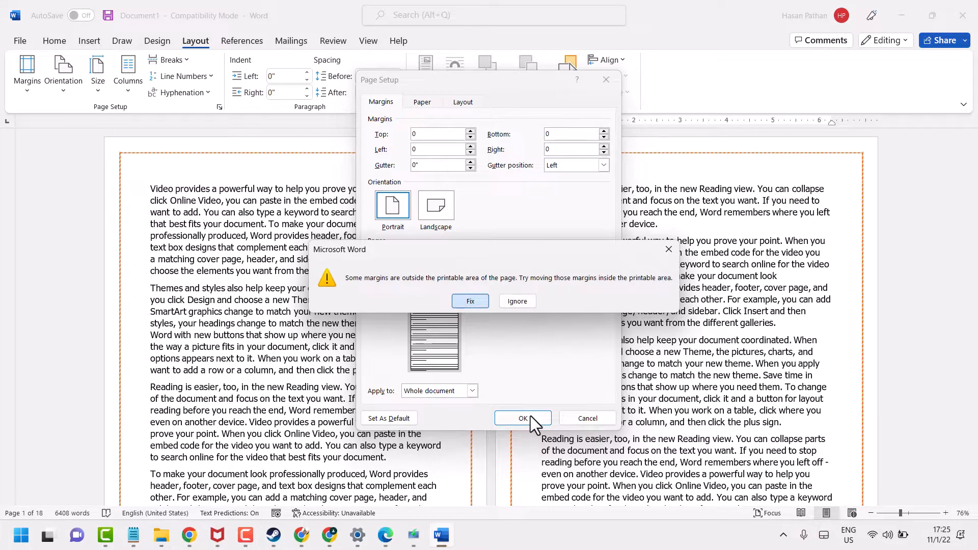
pyautogui.click(523, 418)
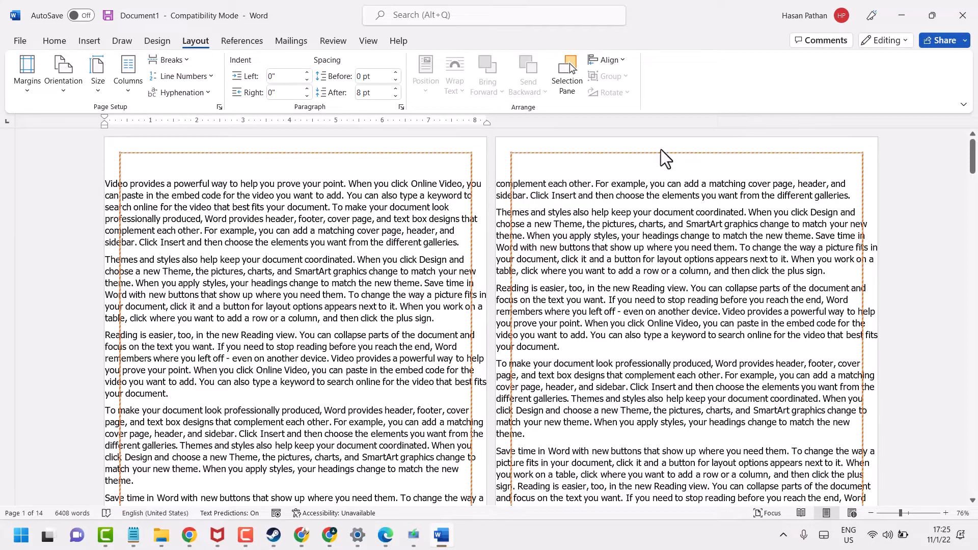
# Set the page border to None in Design > Page Borders, removing the orange dashed border.
pyautogui.click(54, 40)
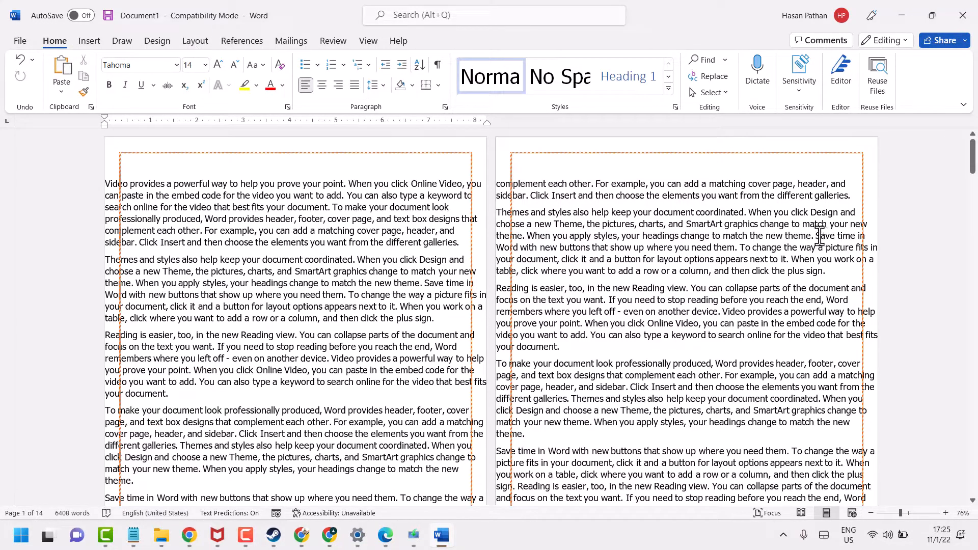
pyautogui.moveTo(120, 51)
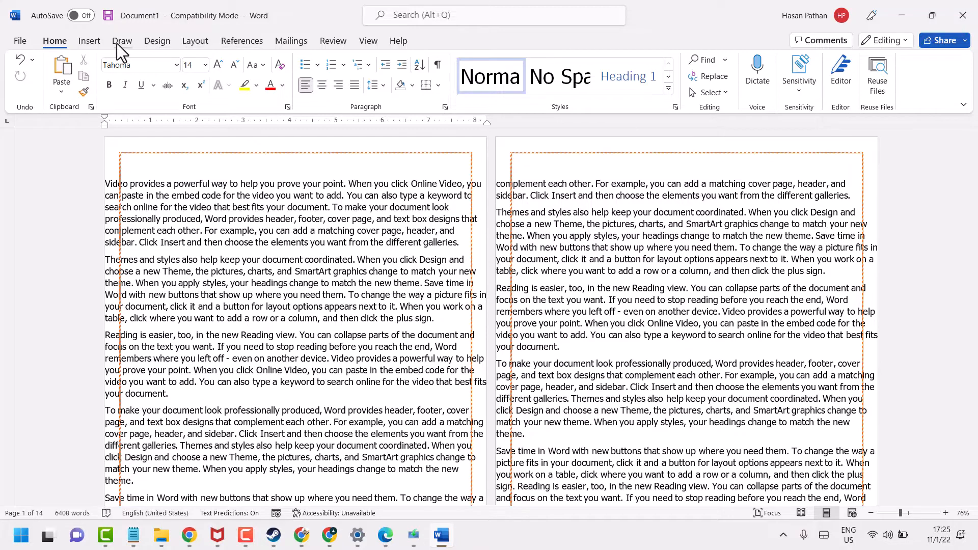
pyautogui.click(157, 41)
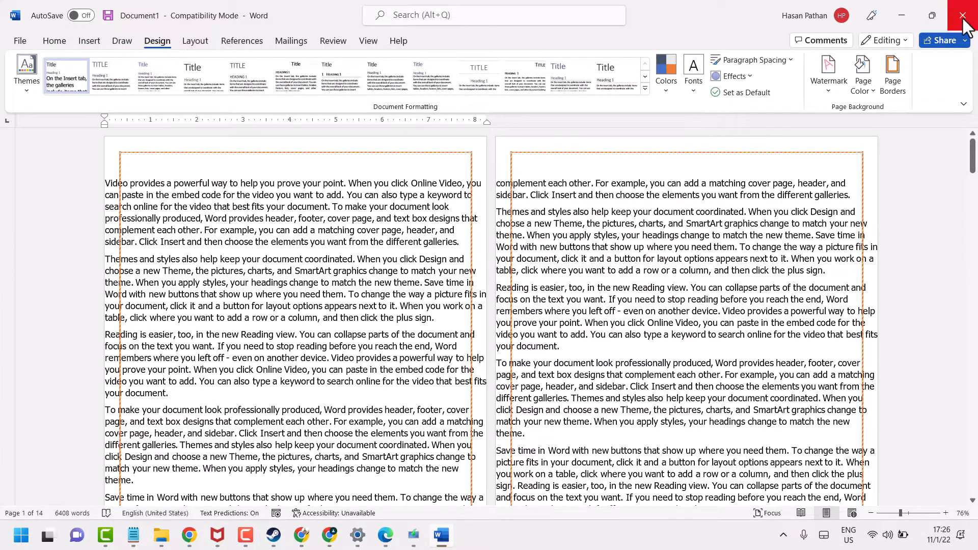
pyautogui.click(892, 71)
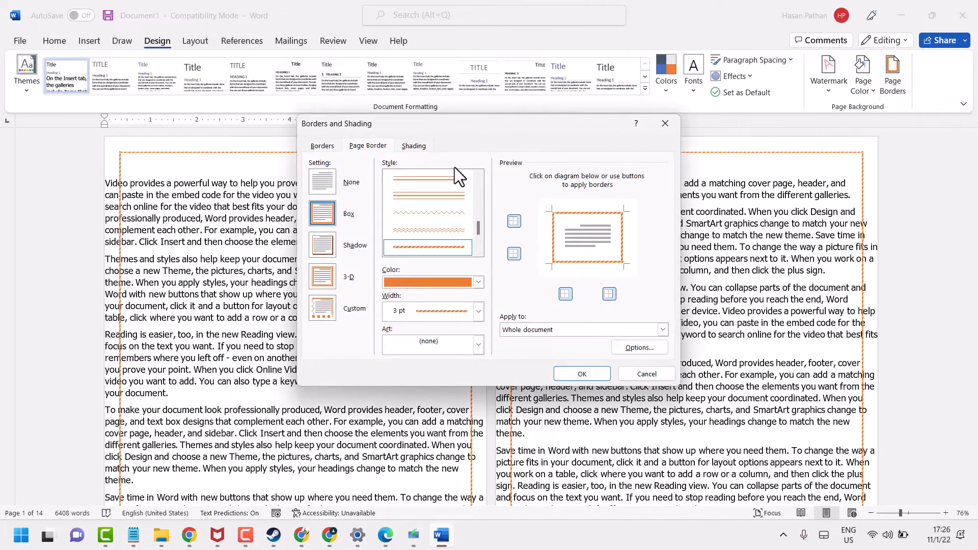
pyautogui.click(322, 182)
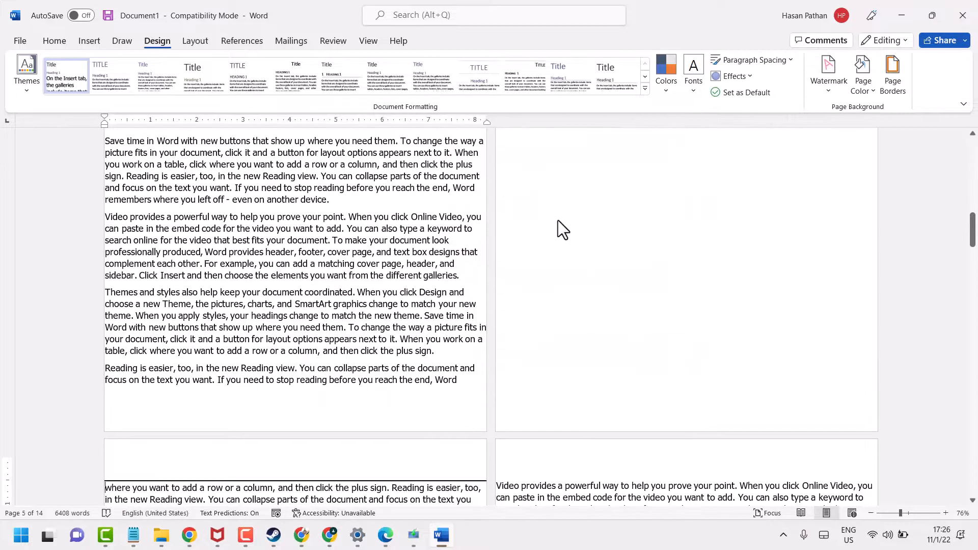
pyautogui.scroll(-3)
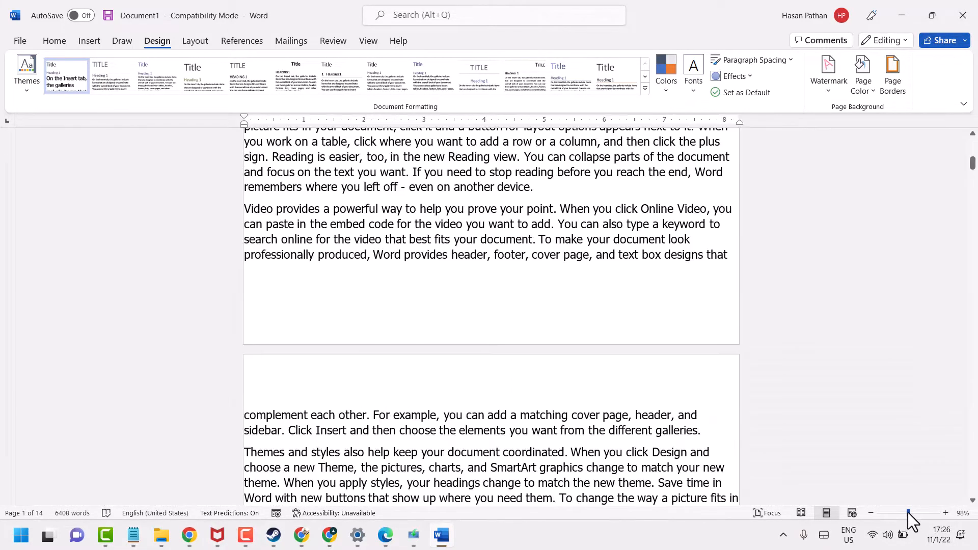
pyautogui.scroll(-3)
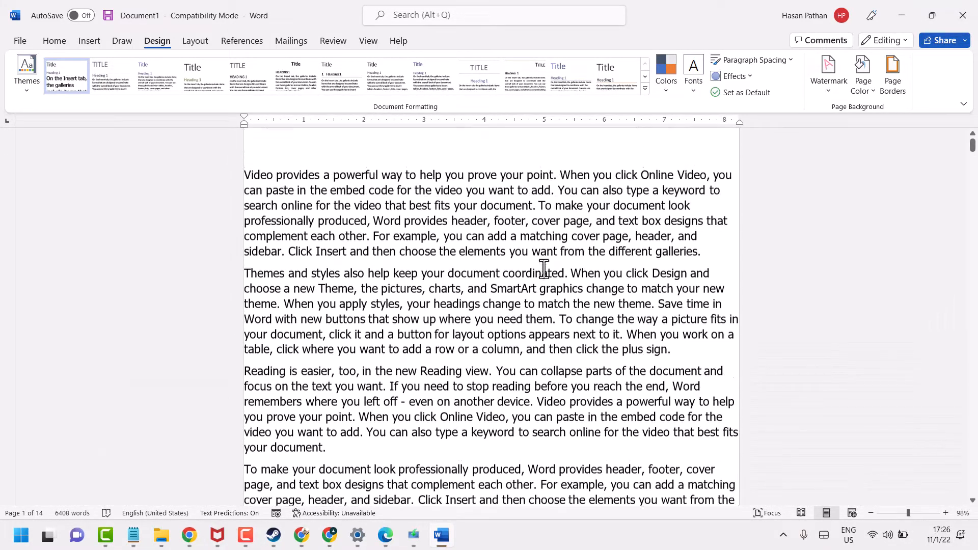